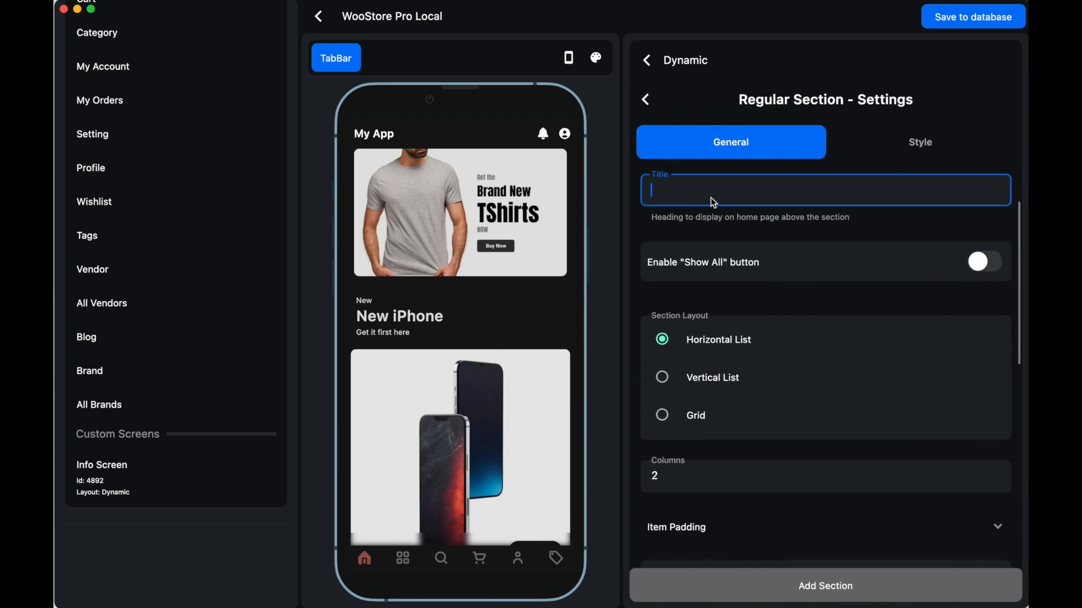
Step: Enter 'Popular' as the regular section's title
type("P")
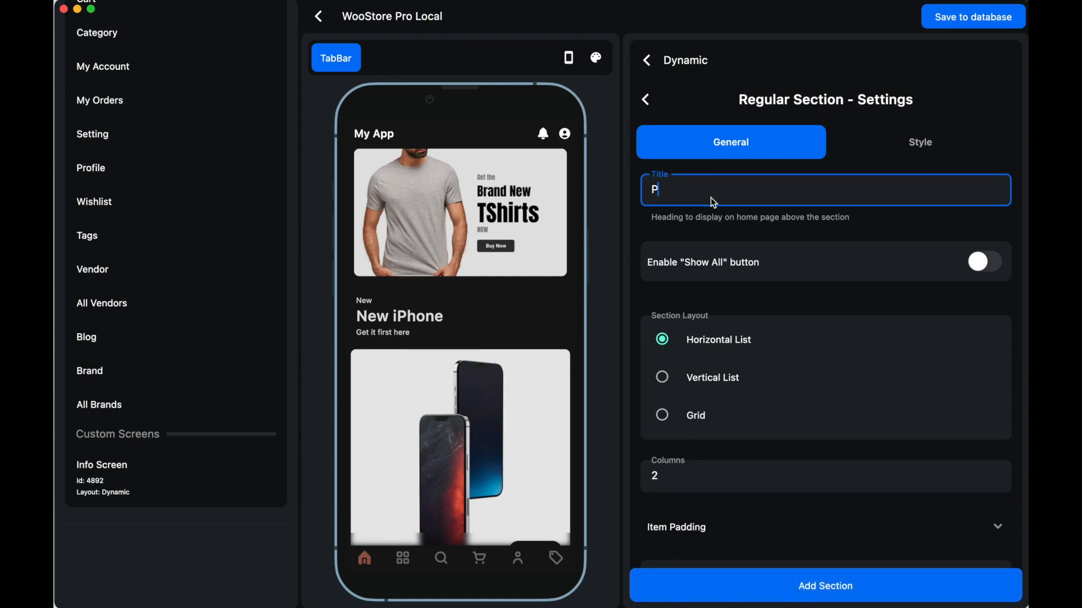
type("opular")
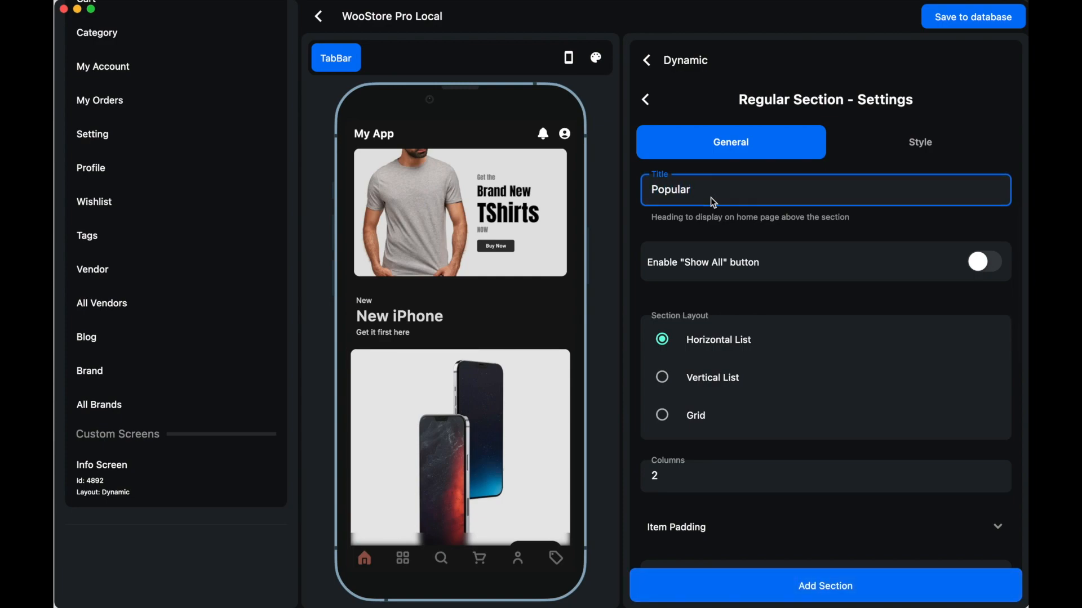
scroll("down", 3)
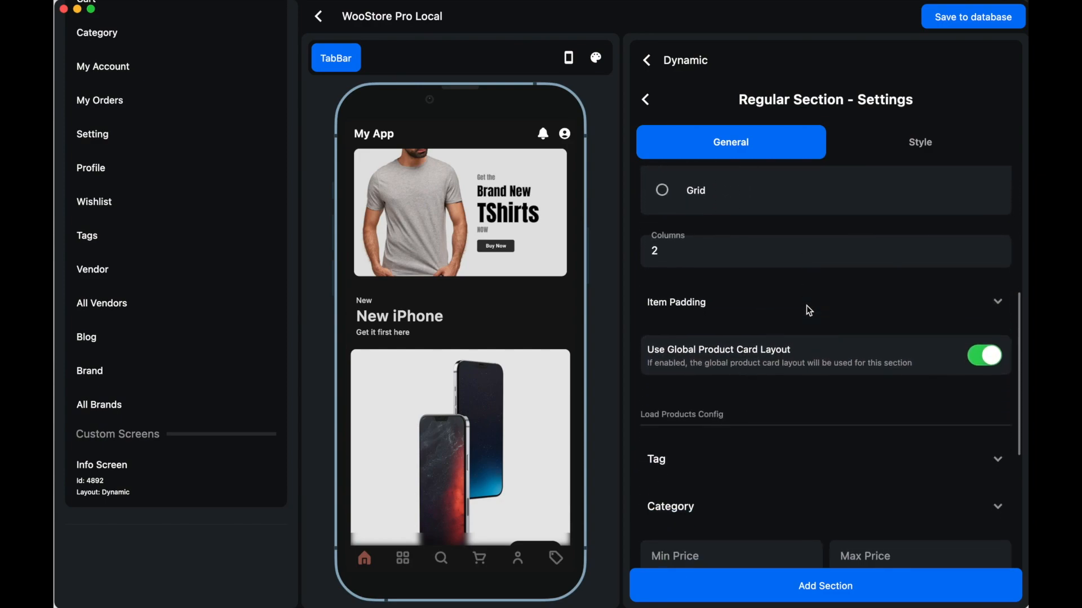
Step: Pick a product tag, add and save the Popular section, and reopen its settings
scroll("down", 3)
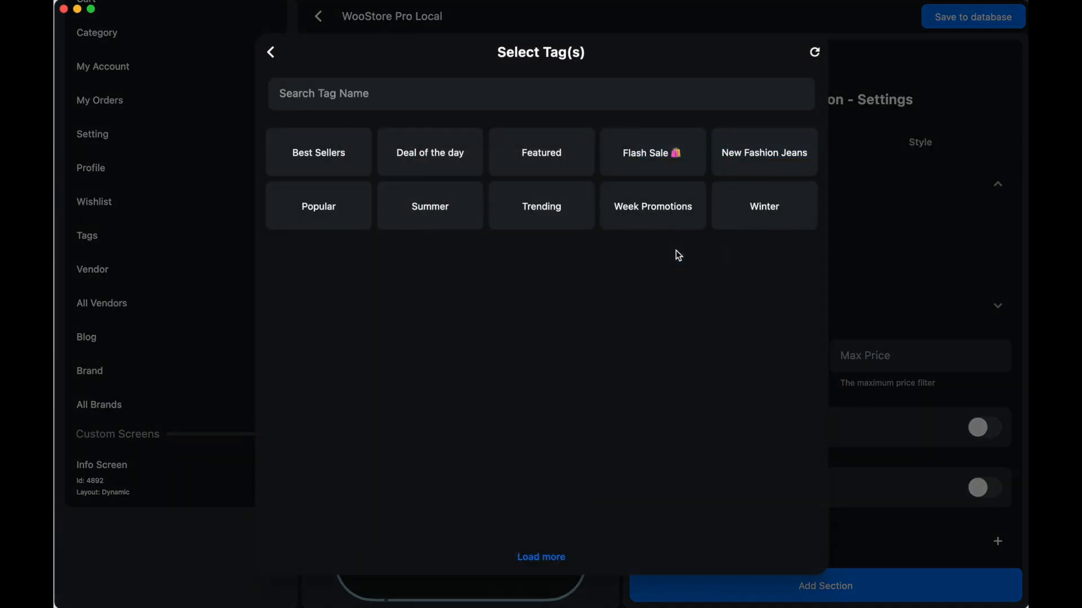
left_click(318, 205)
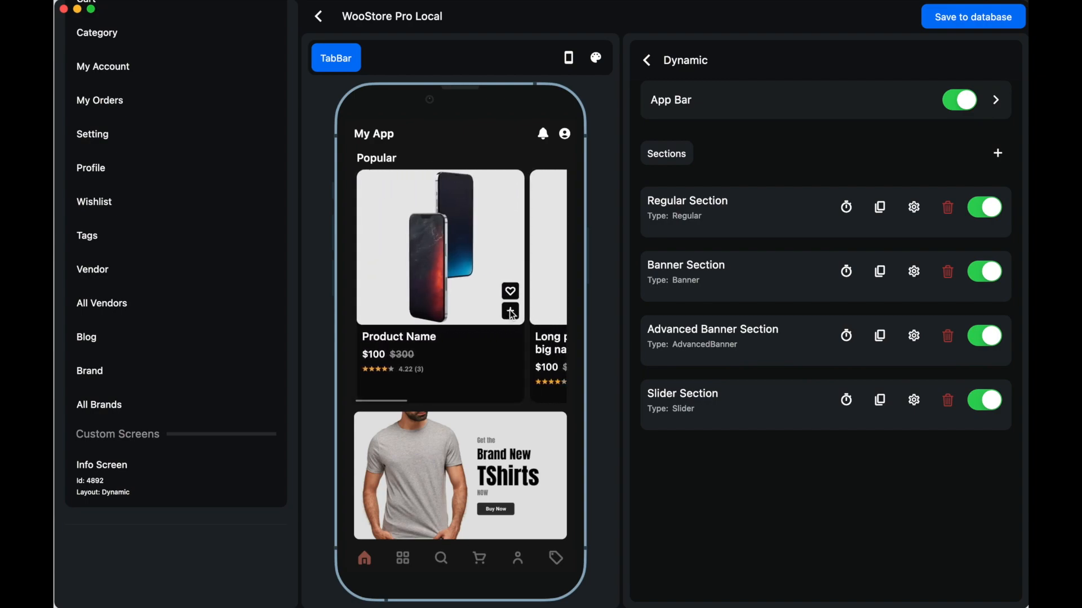
left_click(972, 17)
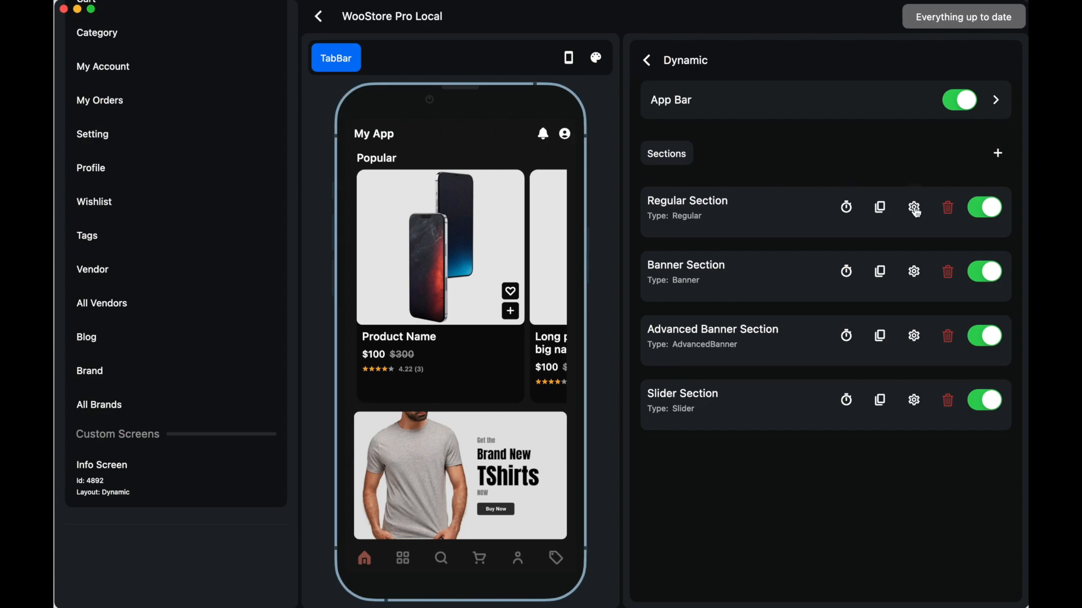
left_click(913, 207)
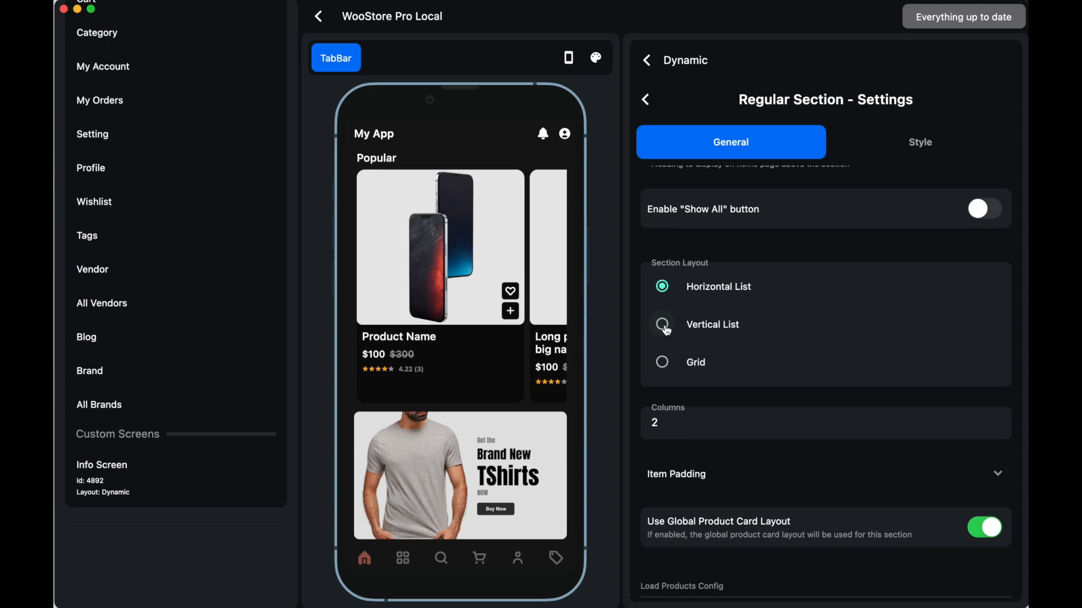
Step: Switch the Section Layout to Vertical List, then to Grid
left_click(662, 324)
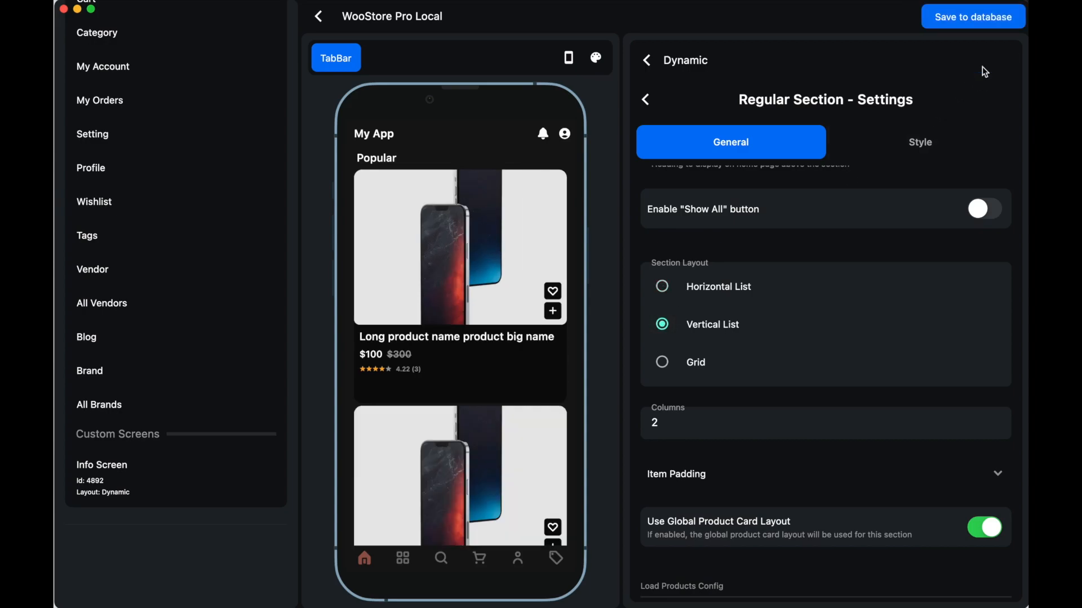
scroll("down", 3)
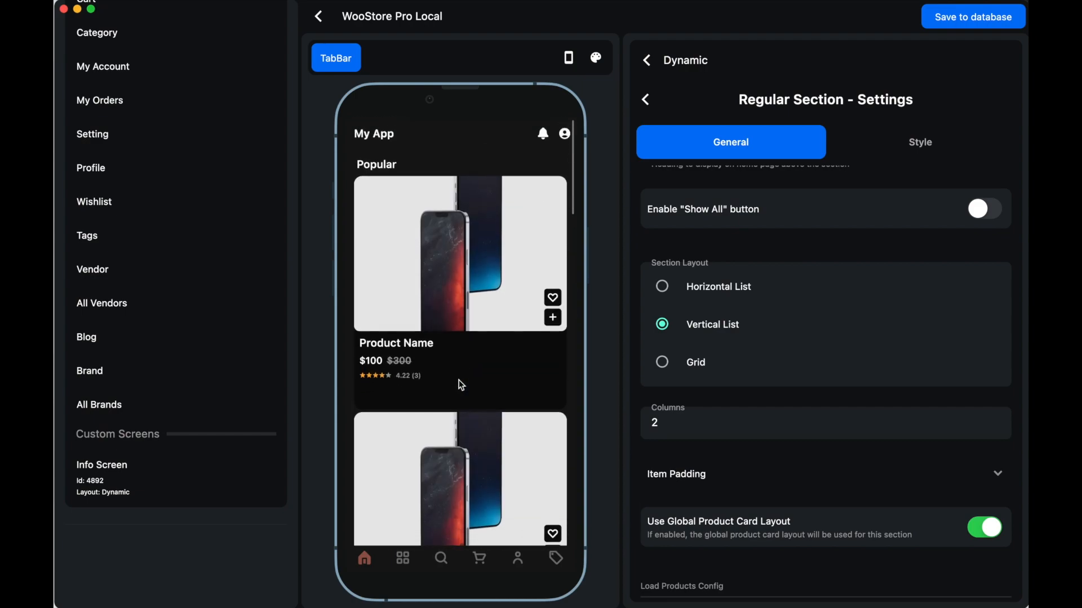
left_click(662, 362)
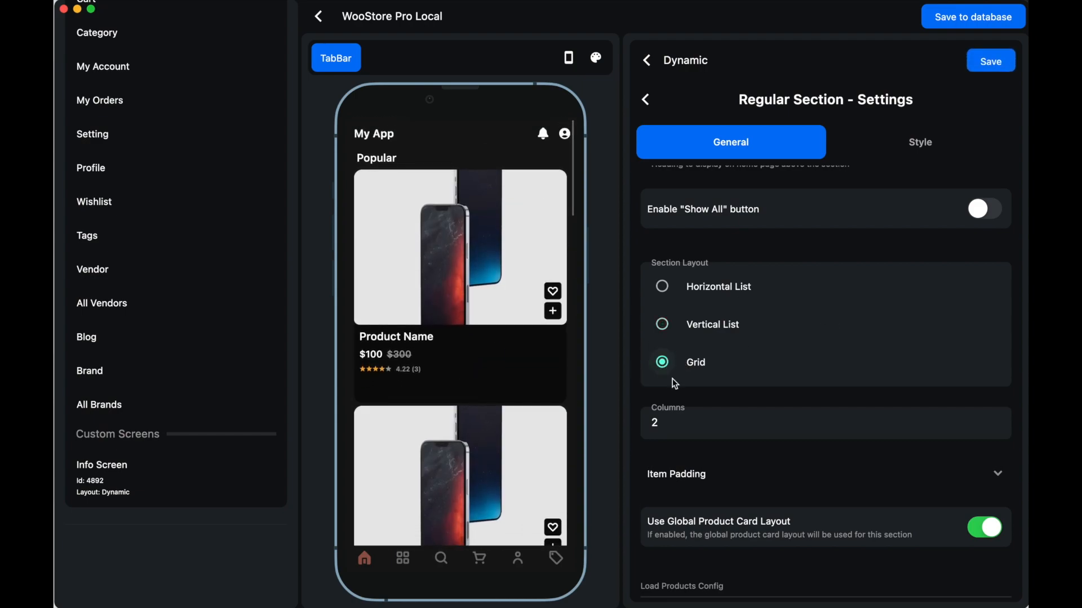